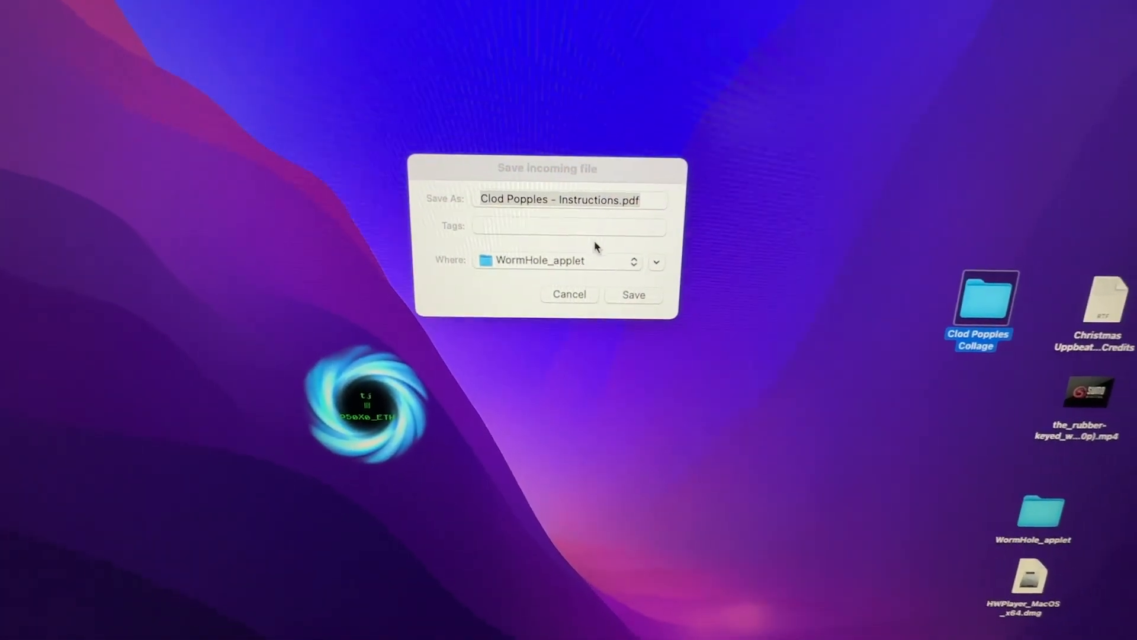
Step: Choose Desktop as the save location for Clod Popples - Instructions.pdf
click(568, 226)
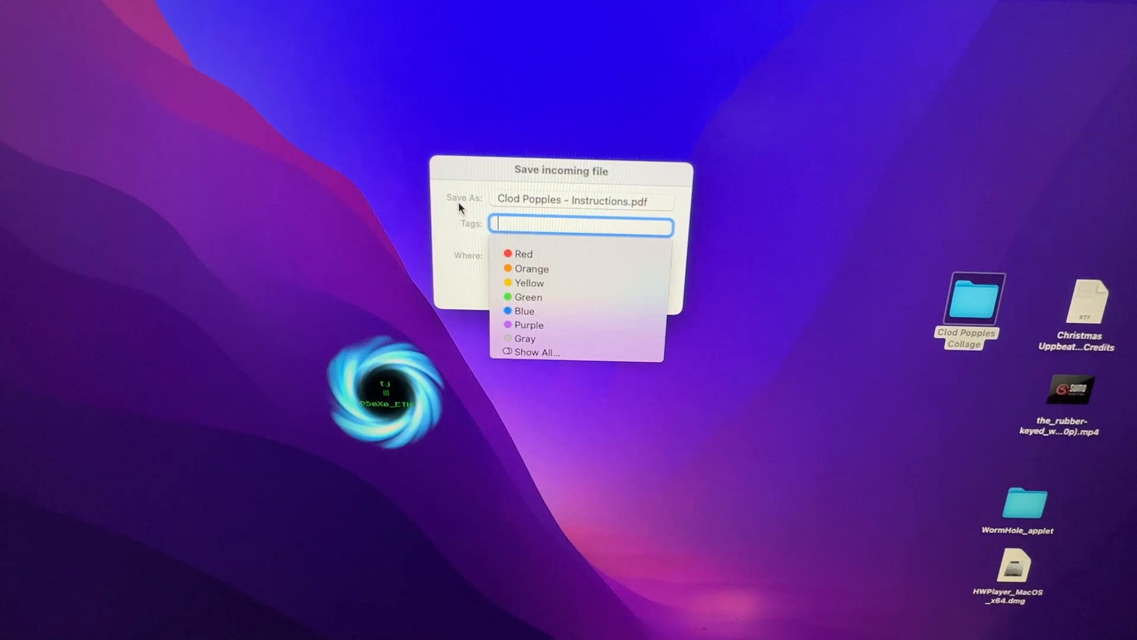
click(464, 255)
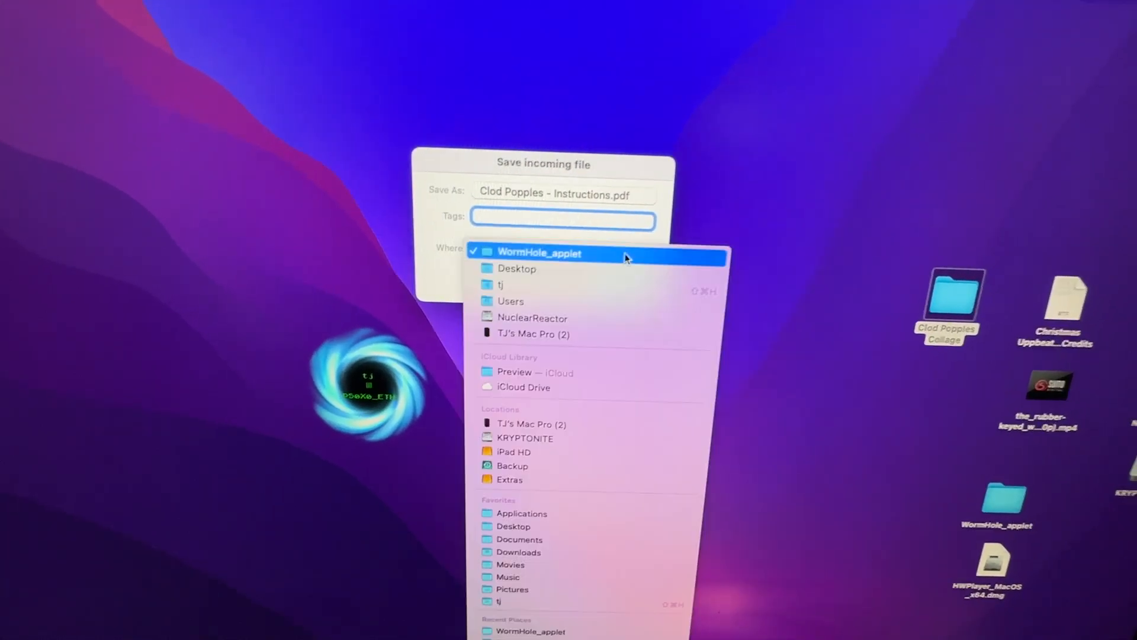
click(517, 269)
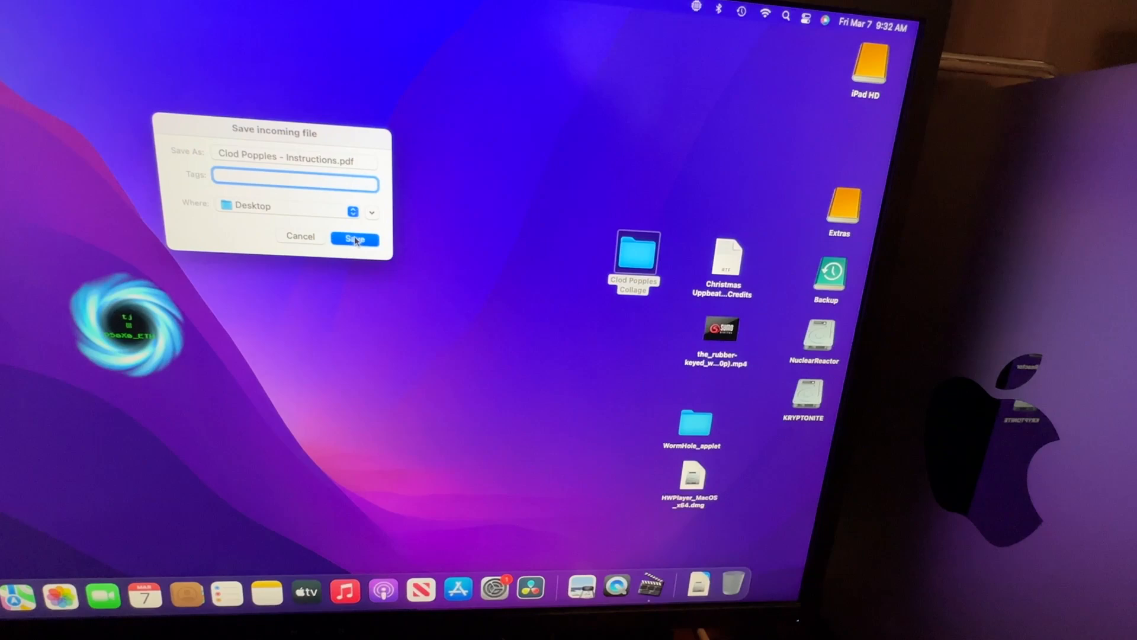
Step: Save Clod Popples - Instructions.pdf and open it from the Desktop in Preview
click(355, 238)
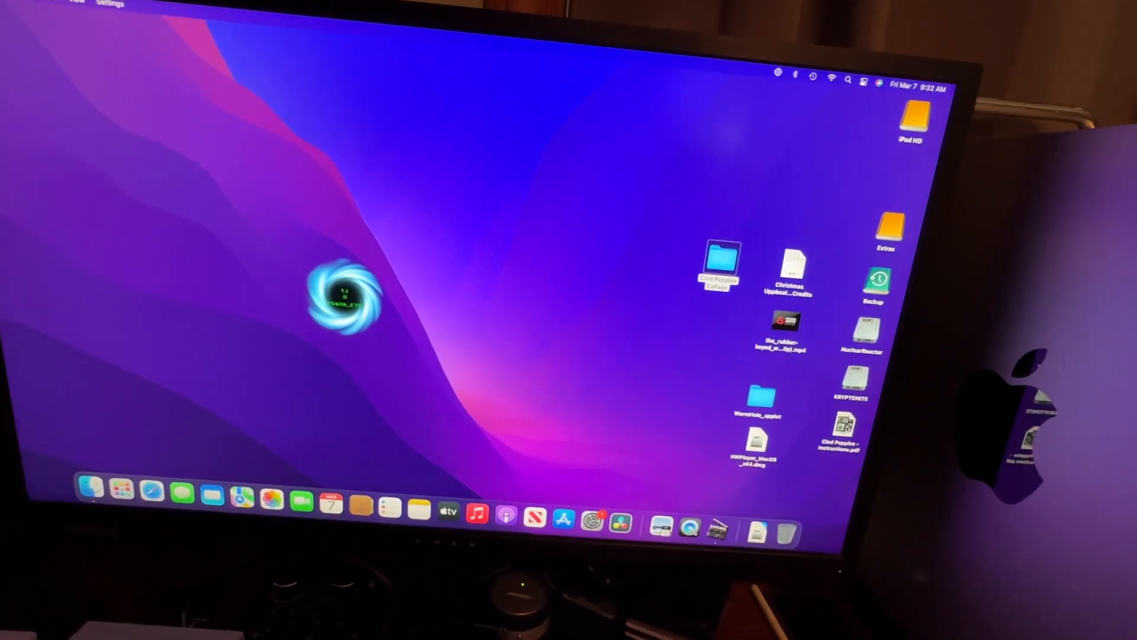
click(859, 432)
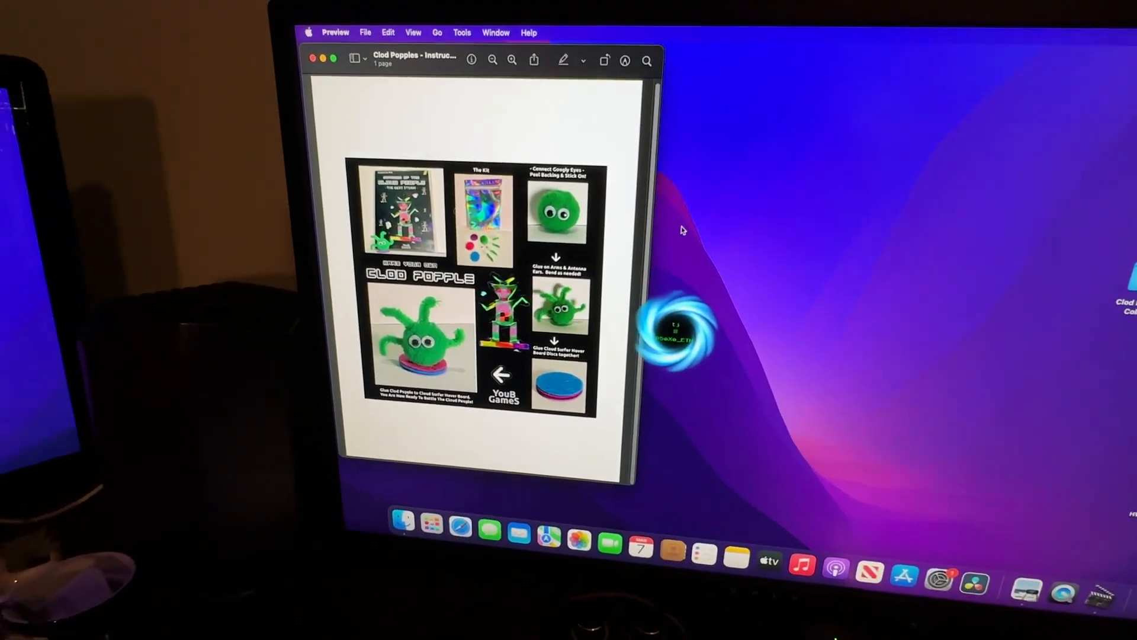
Step: Close the Preview window showing the Clod Popples instructions
click(305, 27)
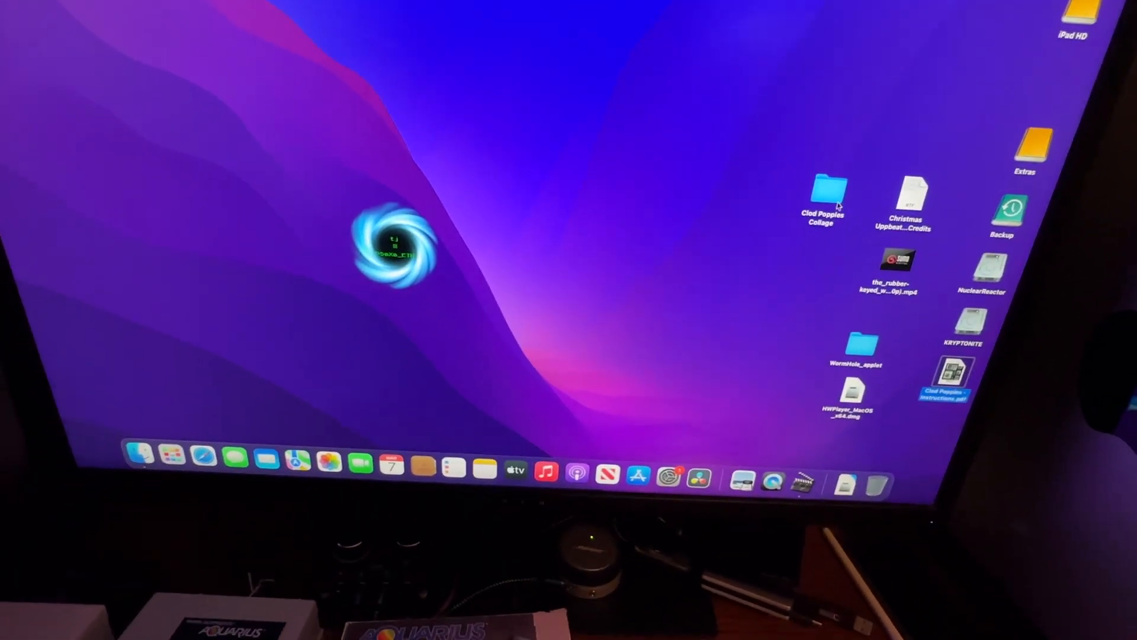
Step: Open the Clod Popples Collage folder, then open the received photo in MultiViewer
double_click(830, 190)
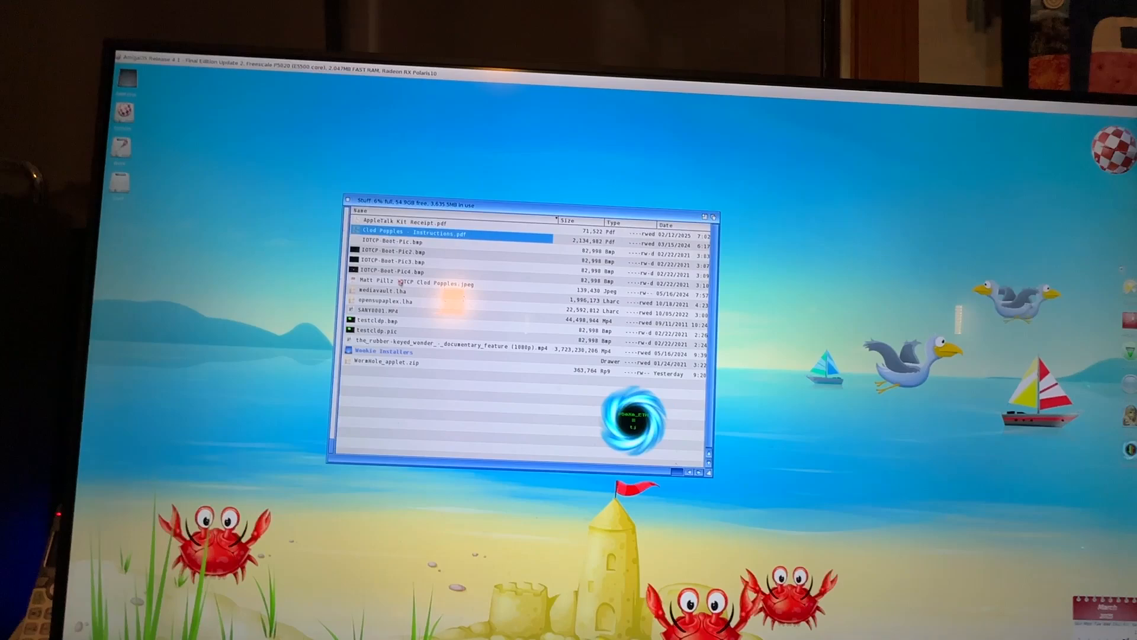
double_click(417, 281)
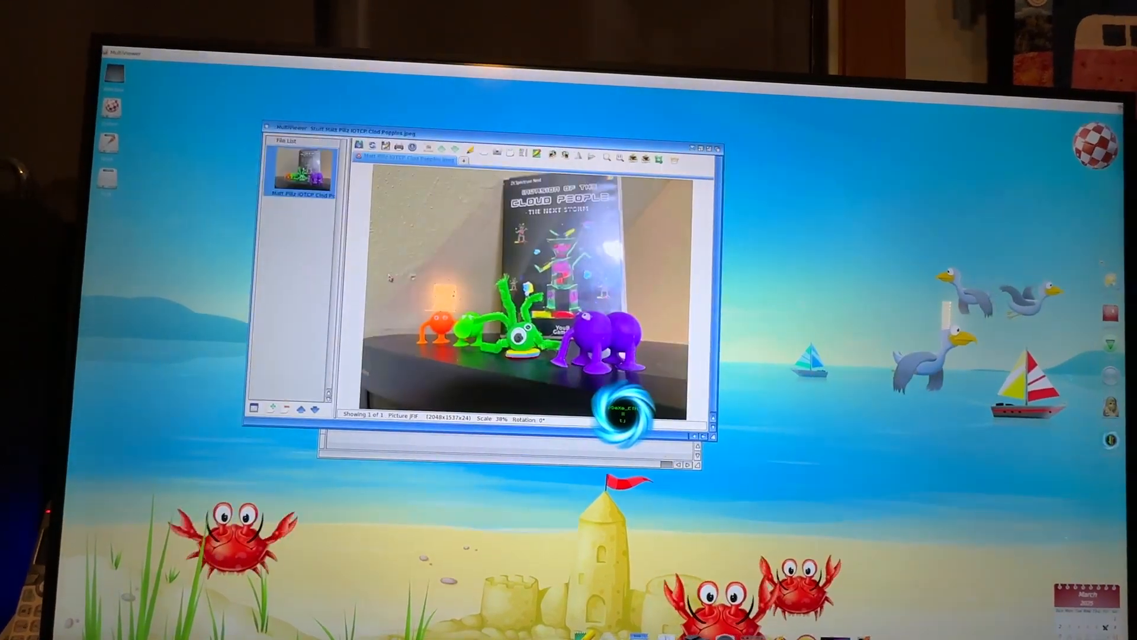